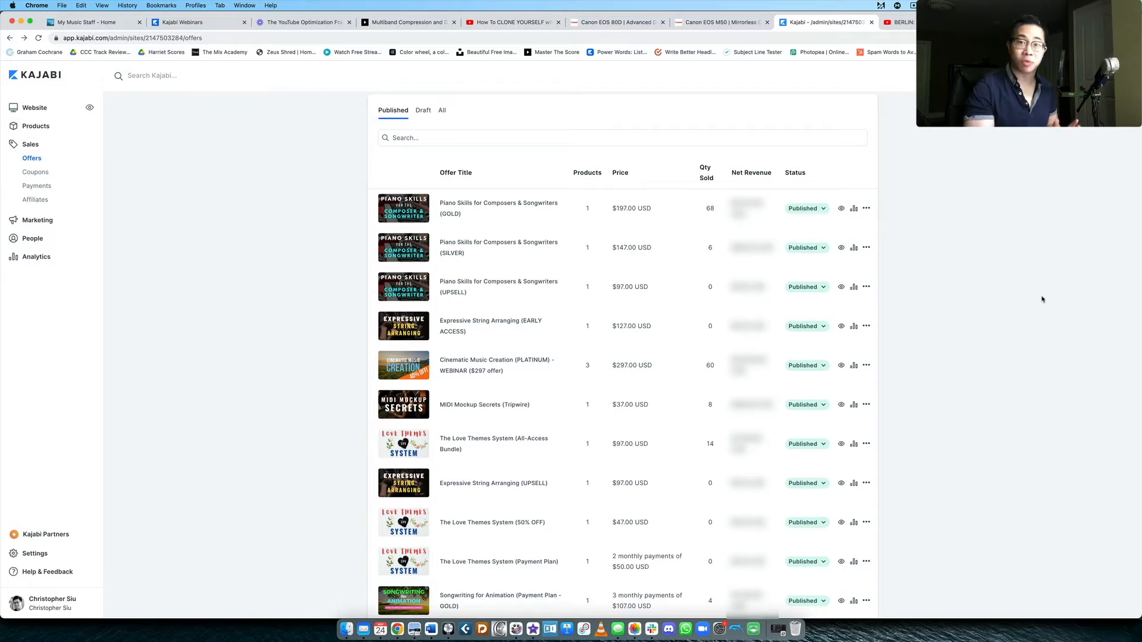
mouse_move(770, 275)
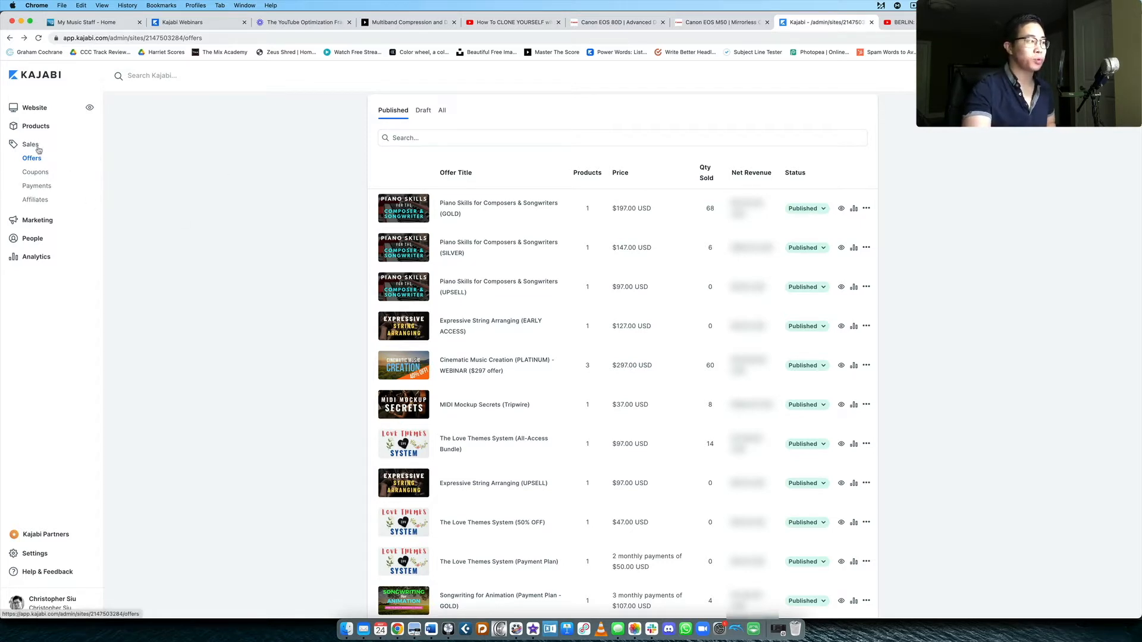
mouse_move(1021, 332)
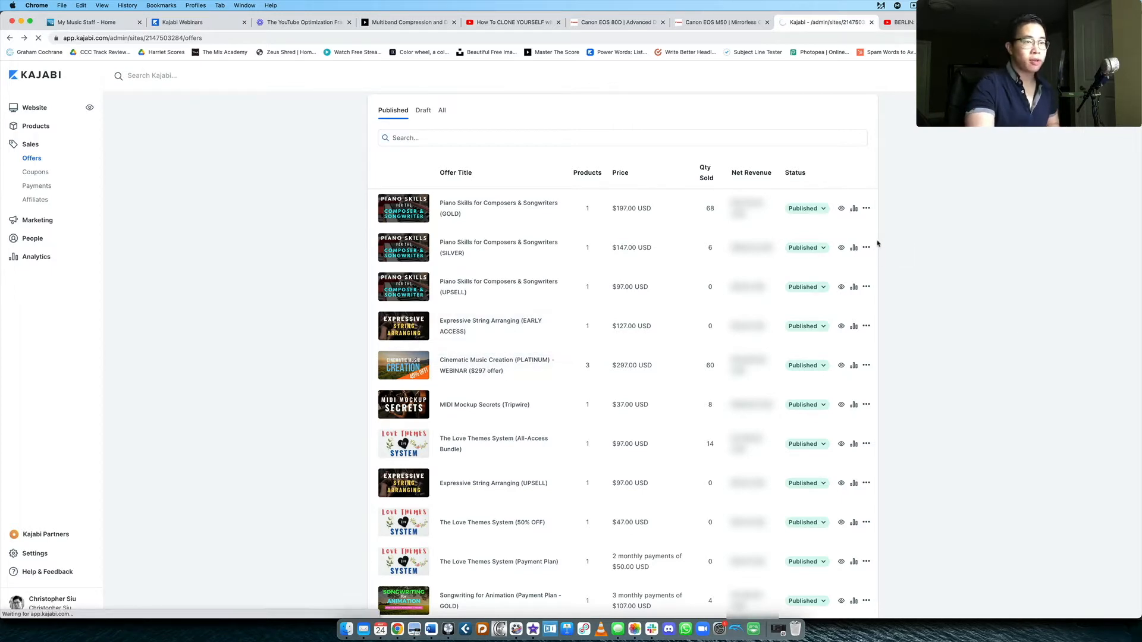
Open the Cinematic Music Creation (PLATINUM) - WEBINAR offer, showing its three bundled products and $297 price.
click(496, 365)
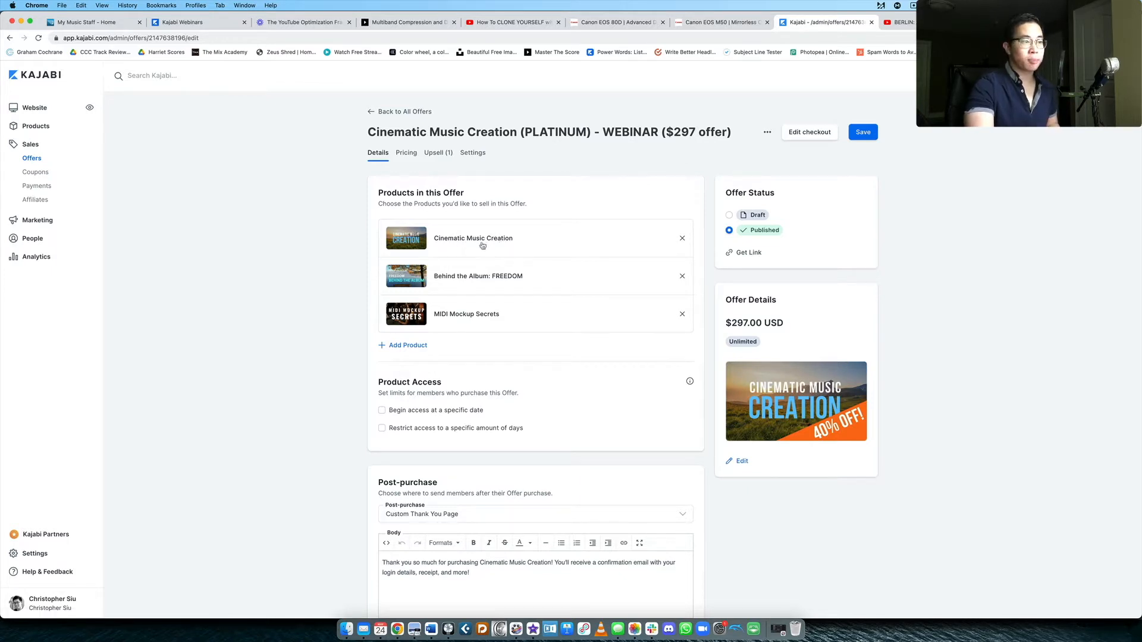
mouse_move(489, 276)
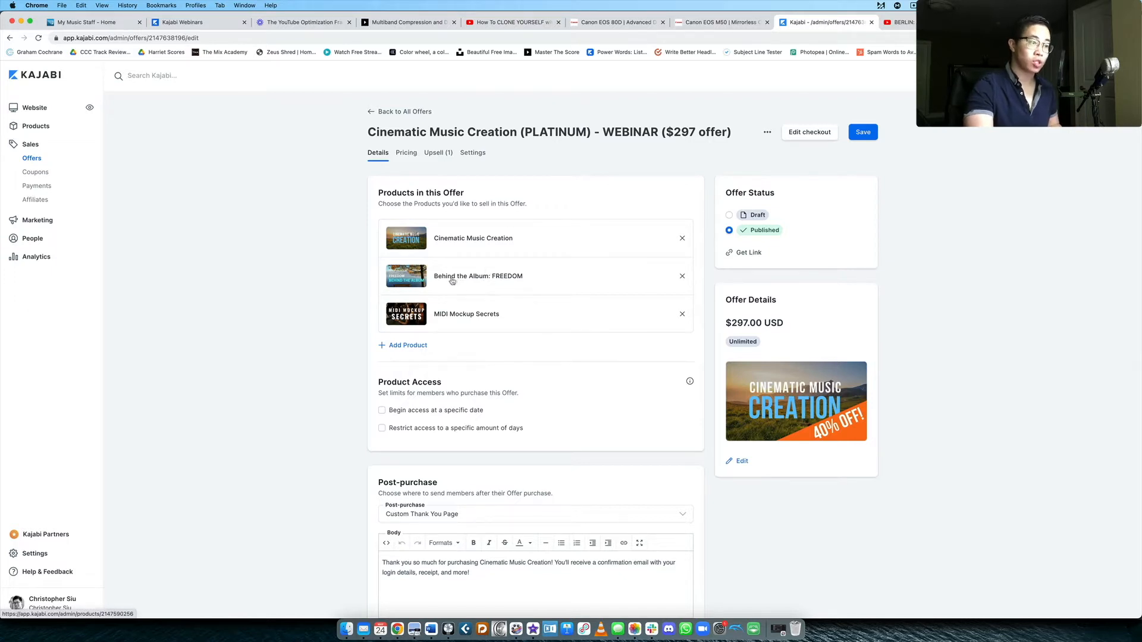
mouse_move(528, 279)
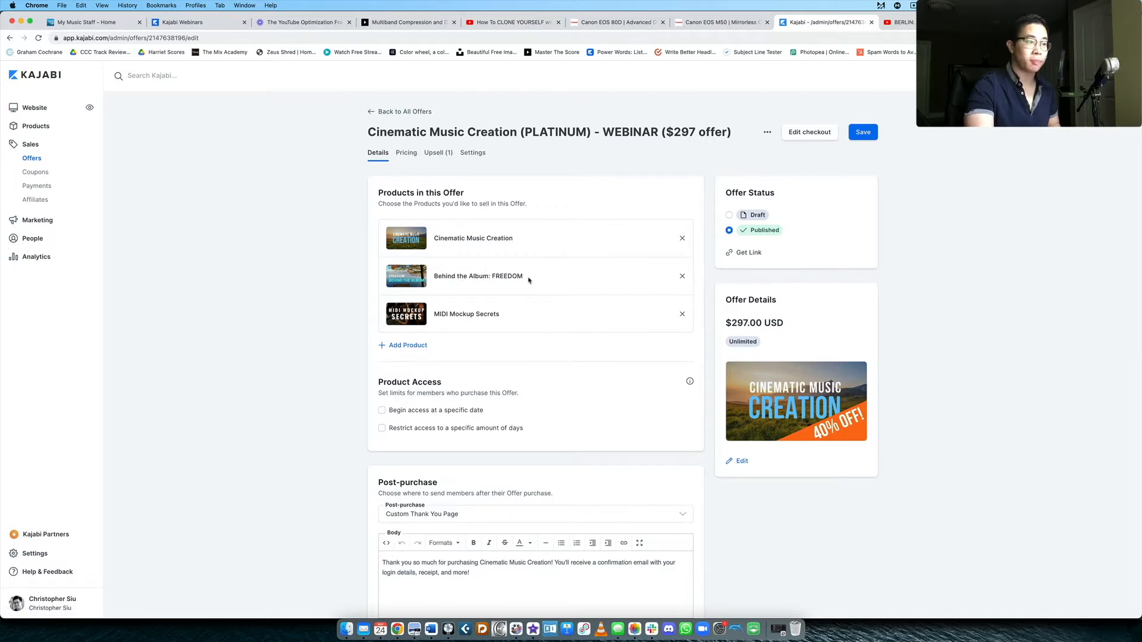
mouse_move(467, 313)
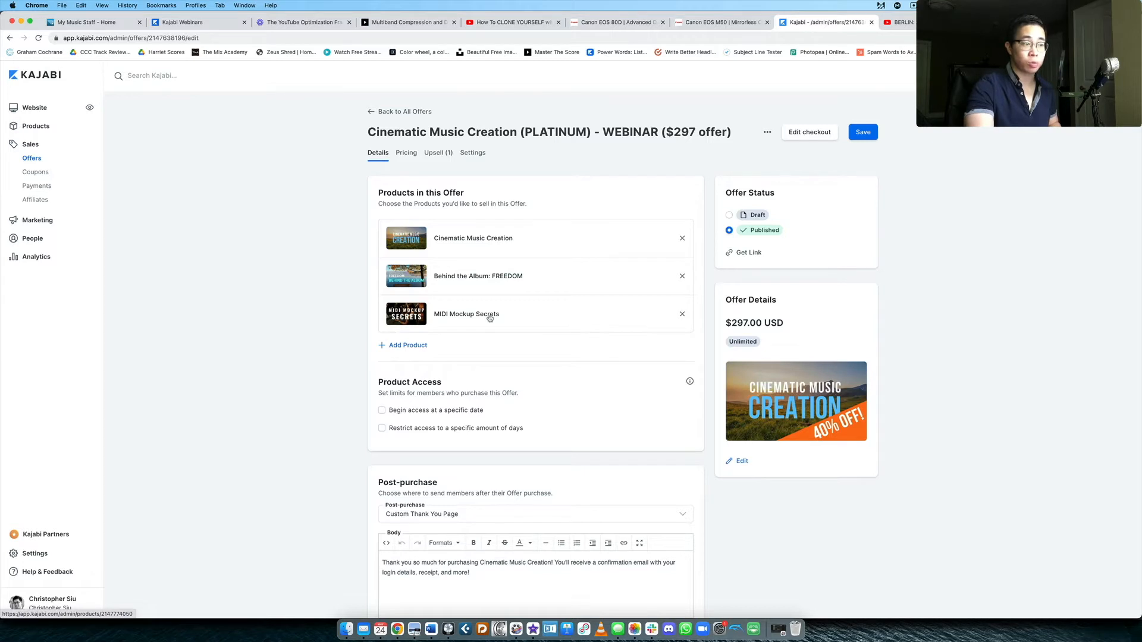
mouse_move(534, 193)
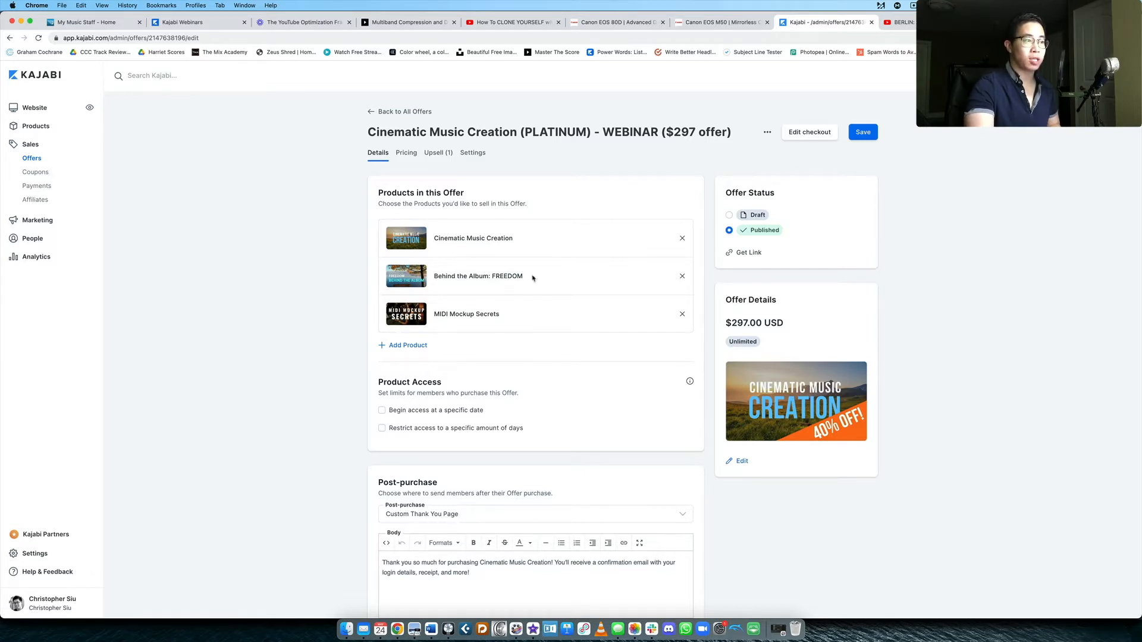
mouse_move(724, 180)
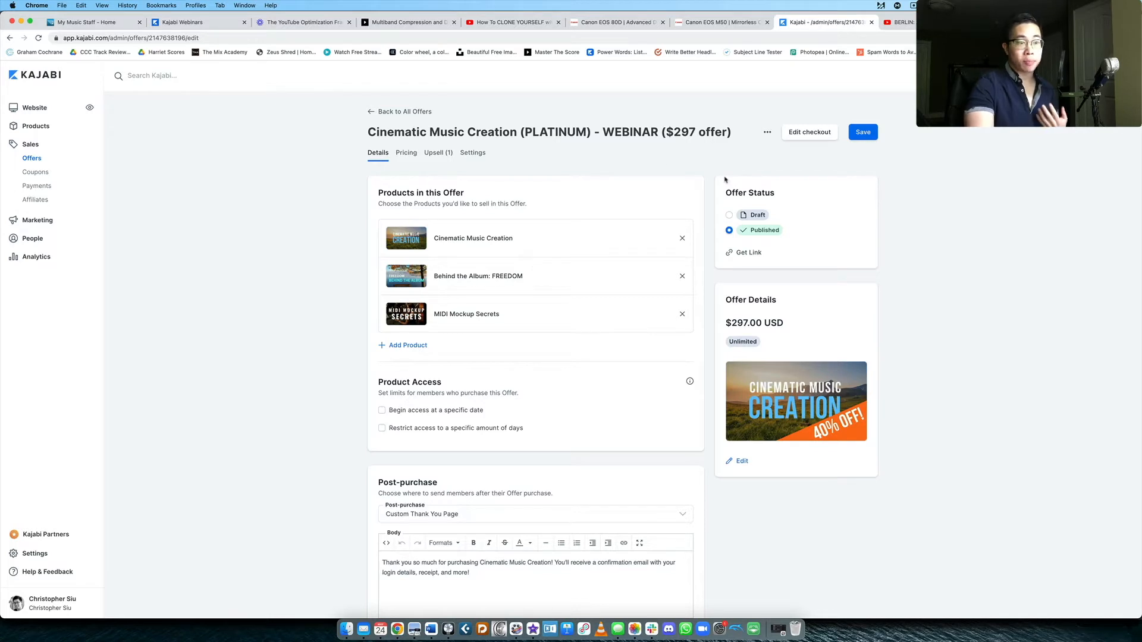
mouse_move(437, 152)
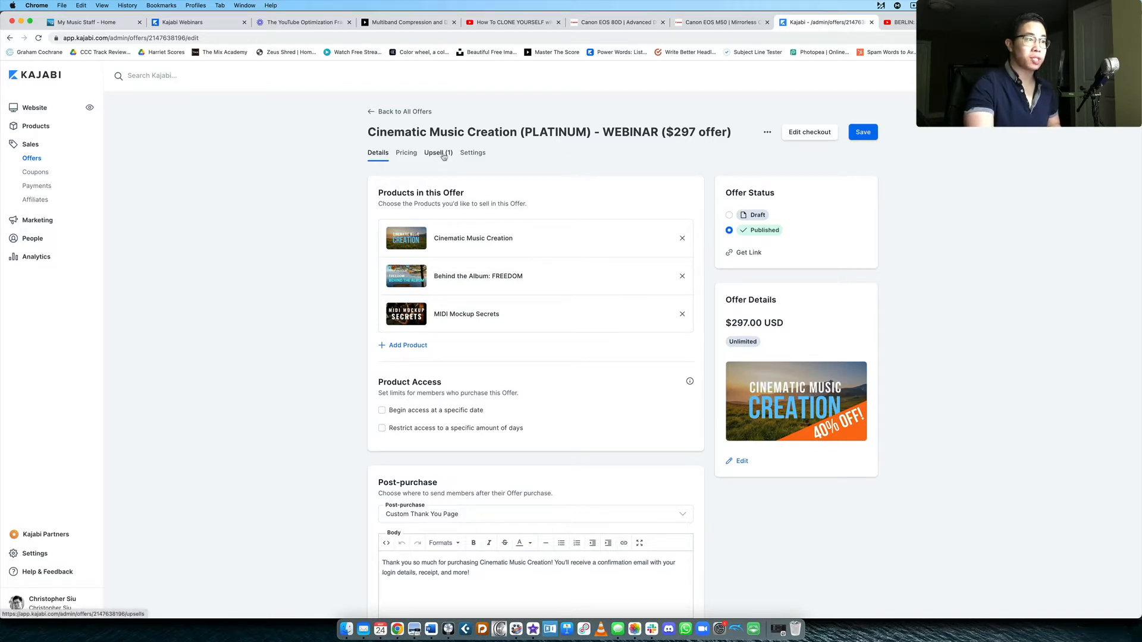
Show the after-purchase flow: Composing Community annual and Expressive String Arranging upsells, each with a downsell.
click(437, 153)
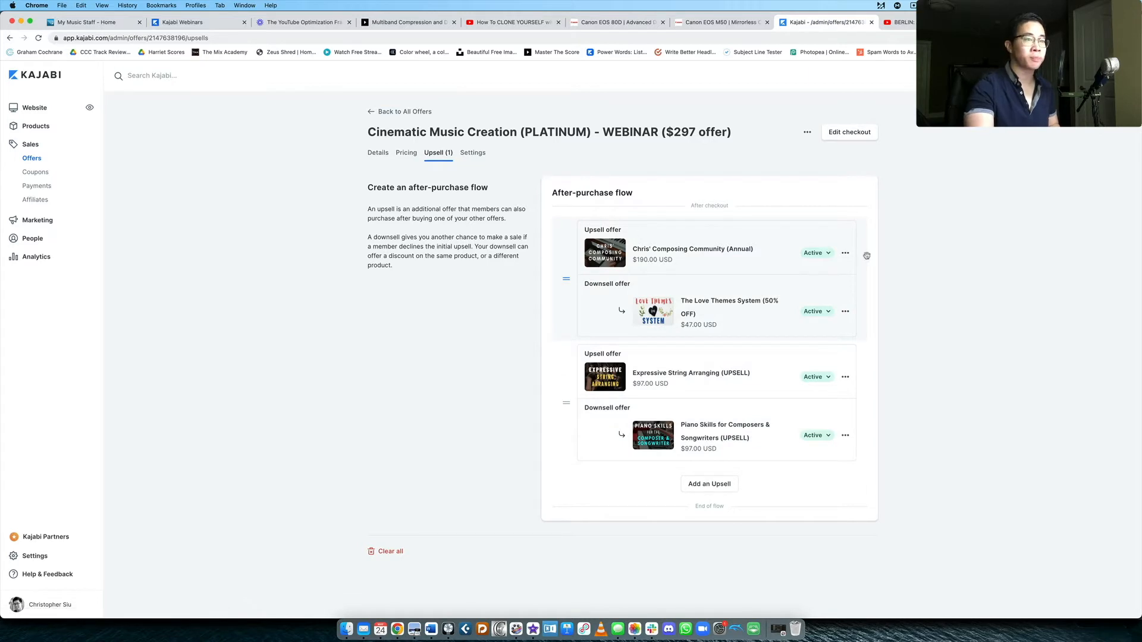
mouse_move(893, 319)
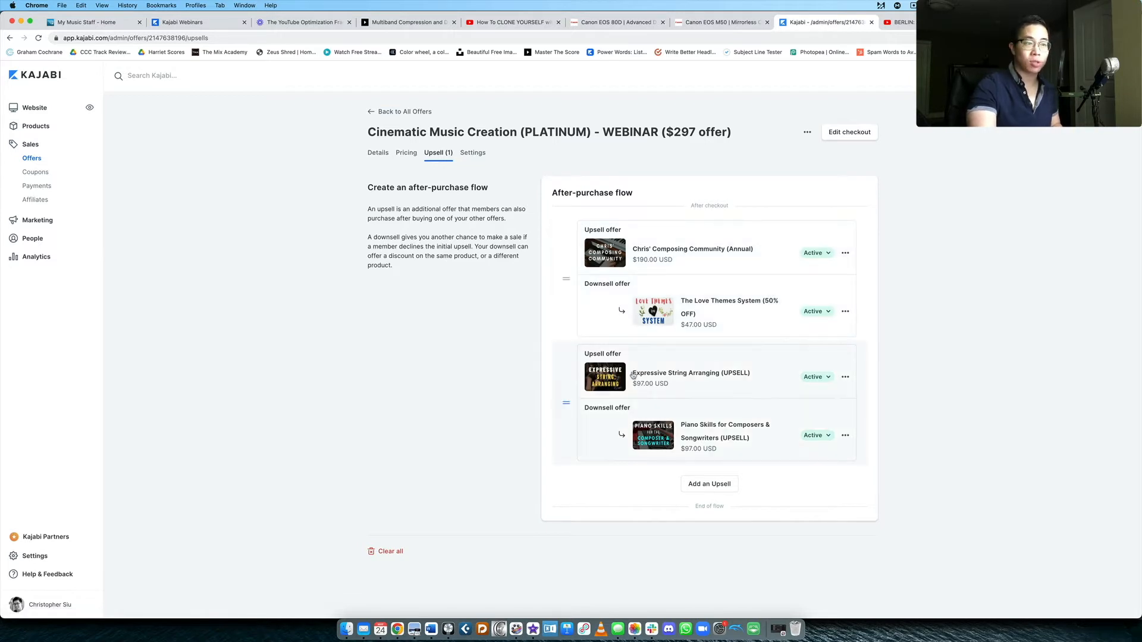
mouse_move(537, 486)
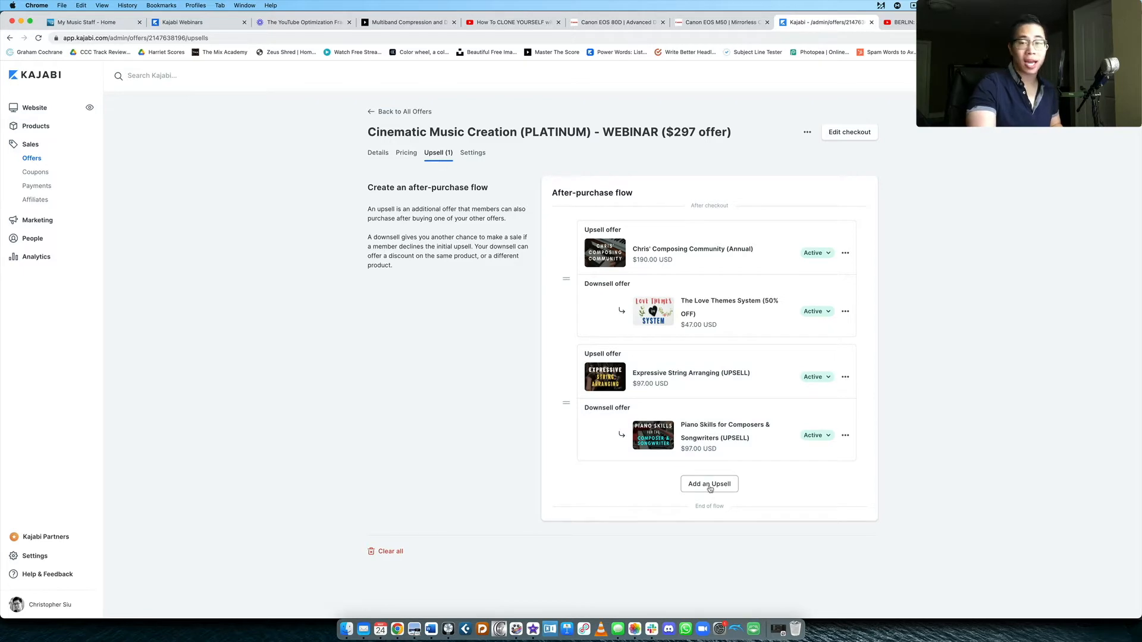
Start adding a third upsell, then dismiss the form leaving the flow unchanged.
click(707, 484)
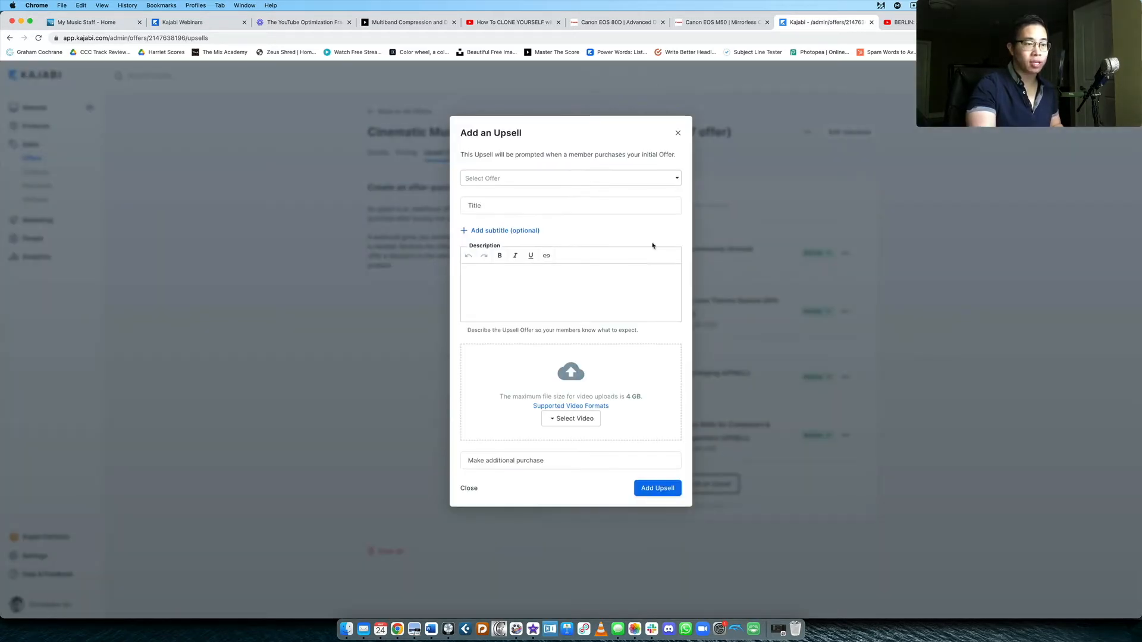
click(469, 488)
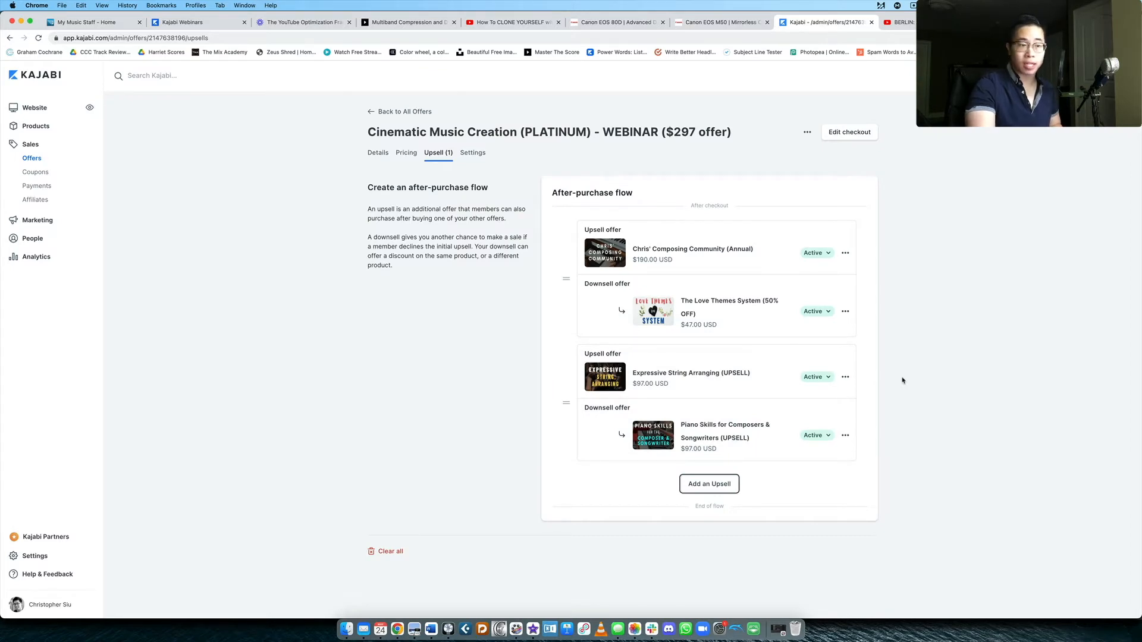
mouse_move(882, 369)
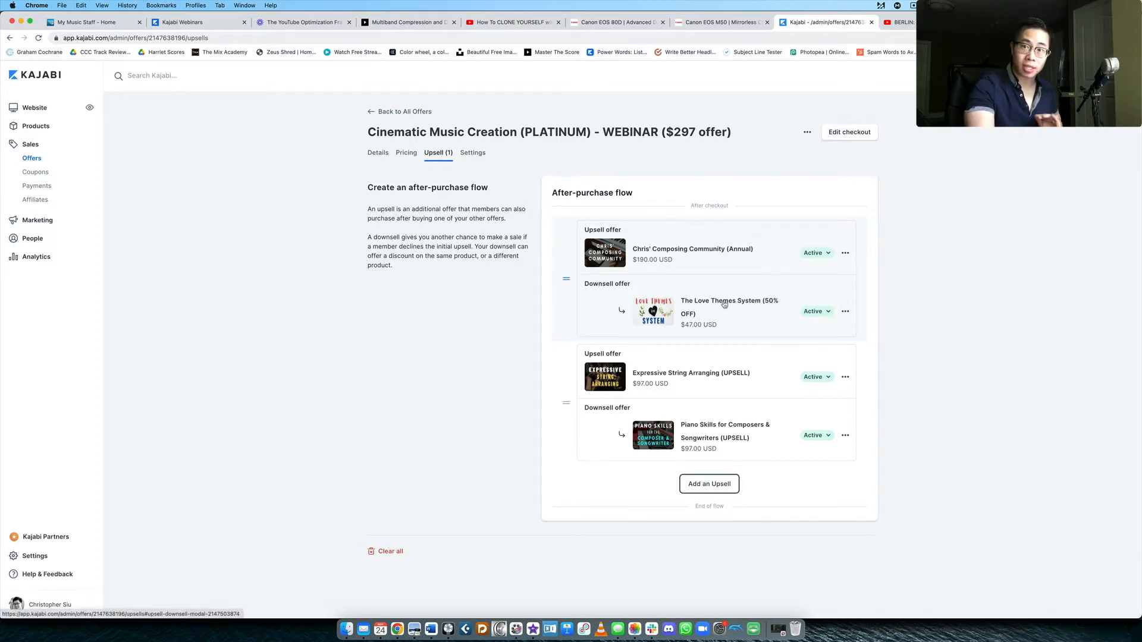
mouse_move(663, 272)
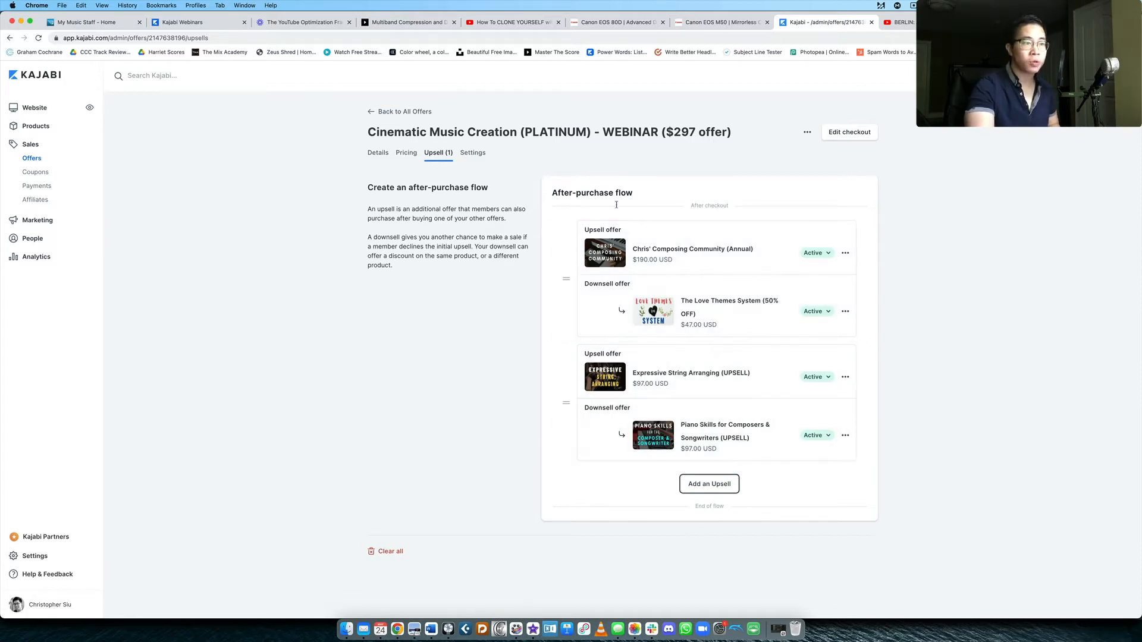
mouse_move(690, 249)
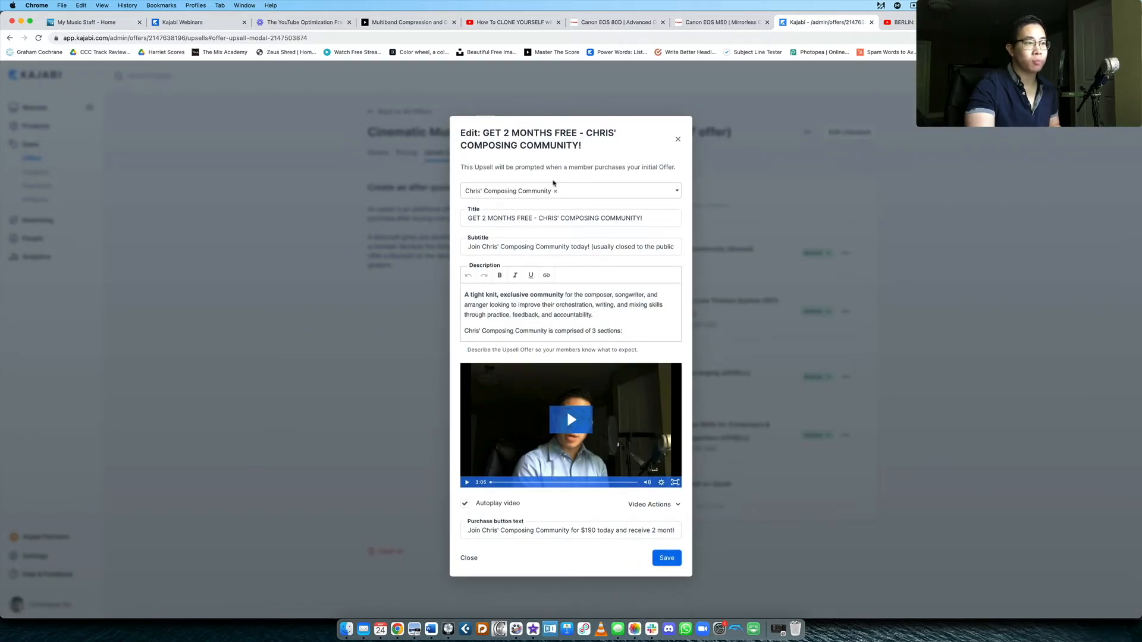
Review the Composing Community upsell's two-months-free title, subtitle and description fields.
click(569, 218)
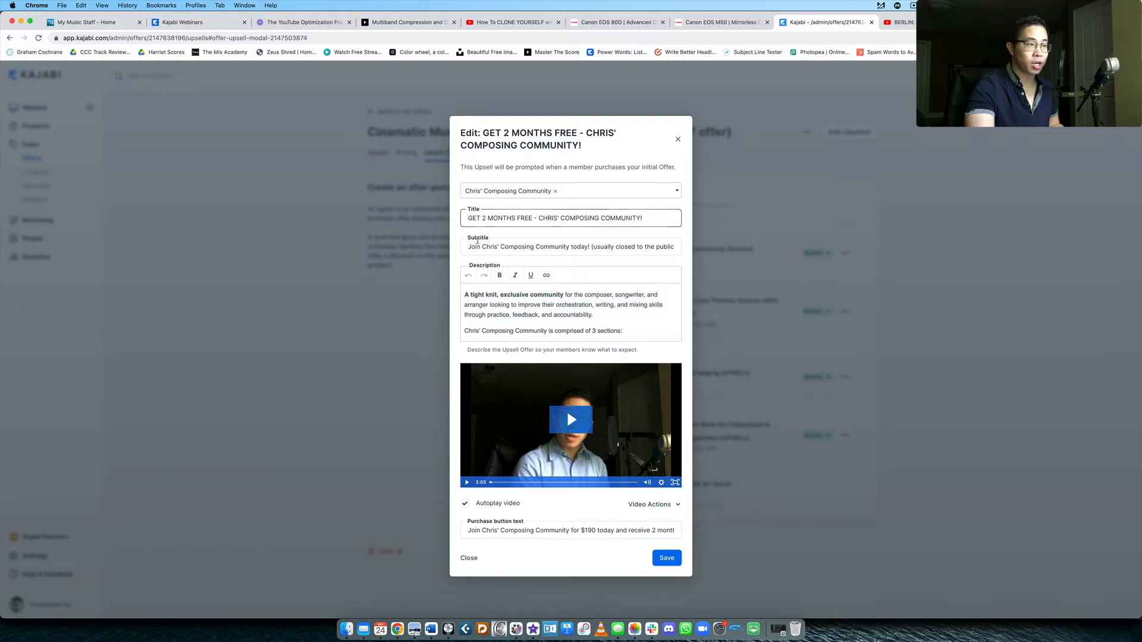
click(570, 246)
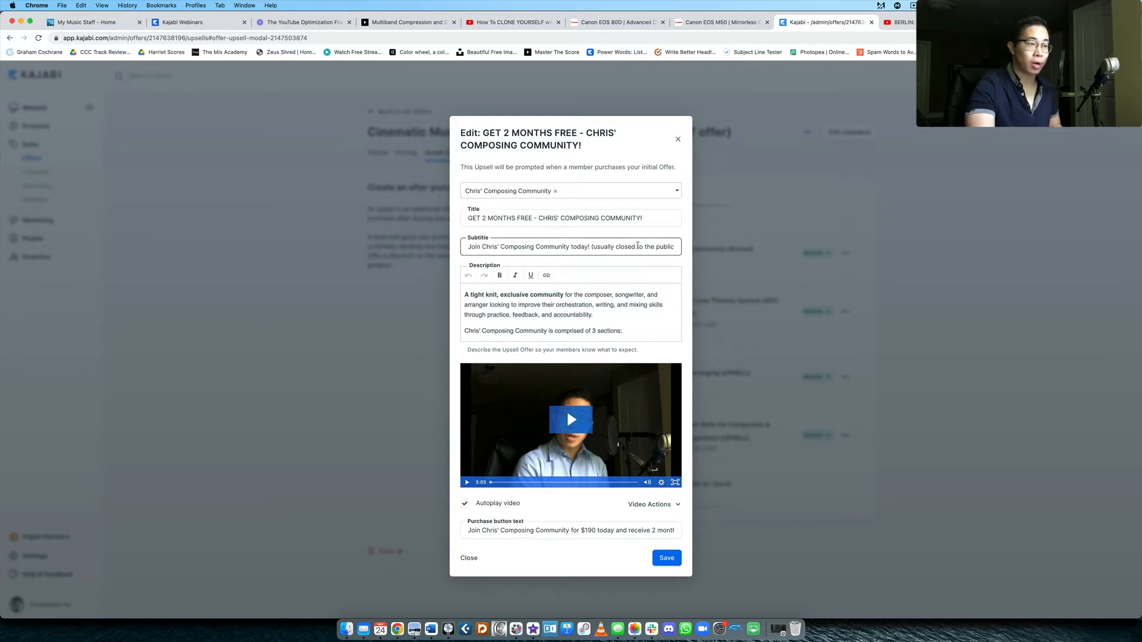
click(569, 218)
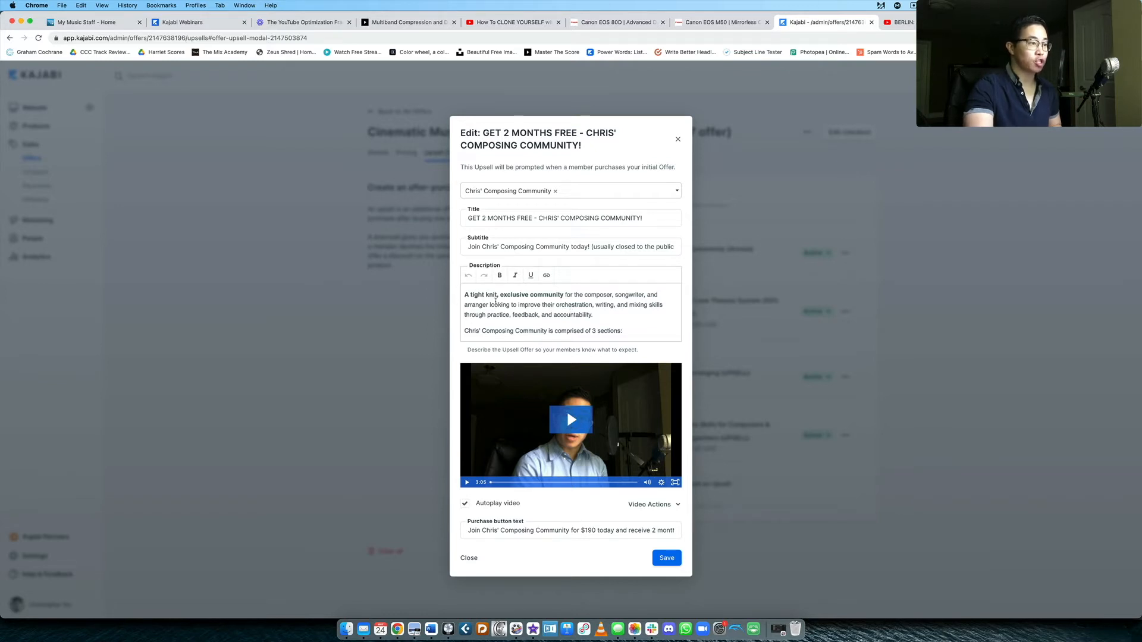
click(568, 304)
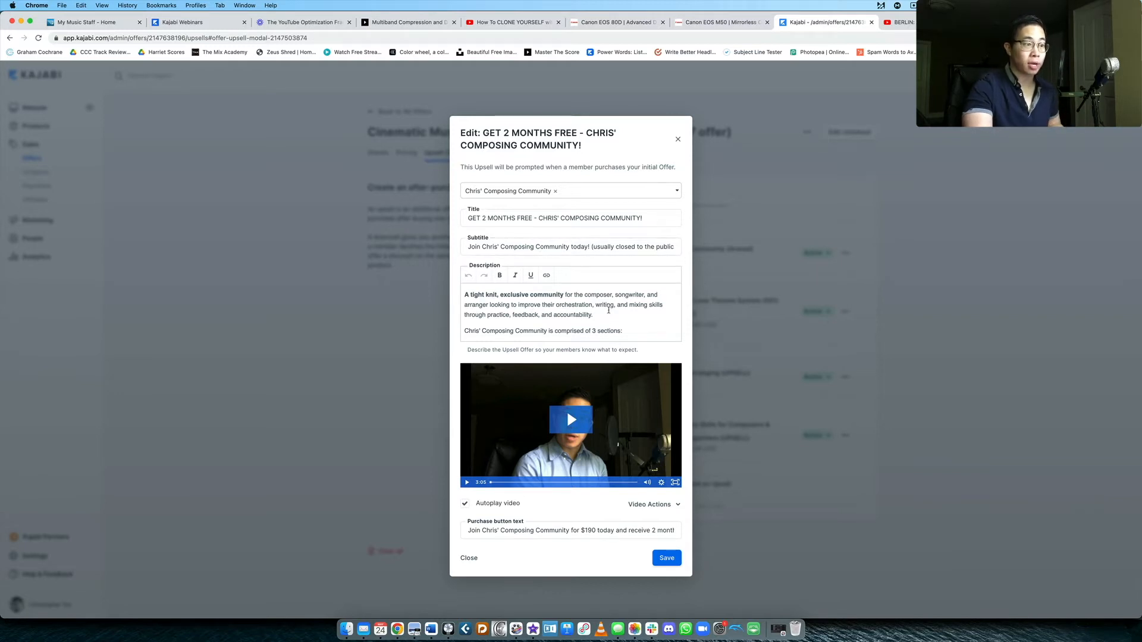
Review the upsell's video and purchase button text further down the editor.
scroll(down, 3)
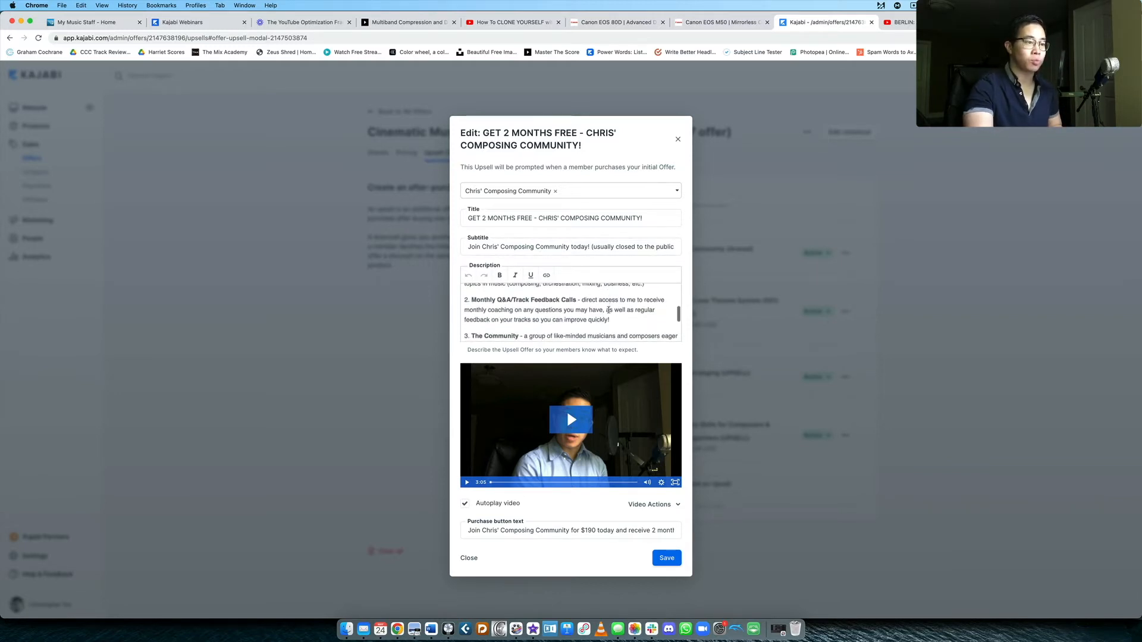
scroll(down, 3)
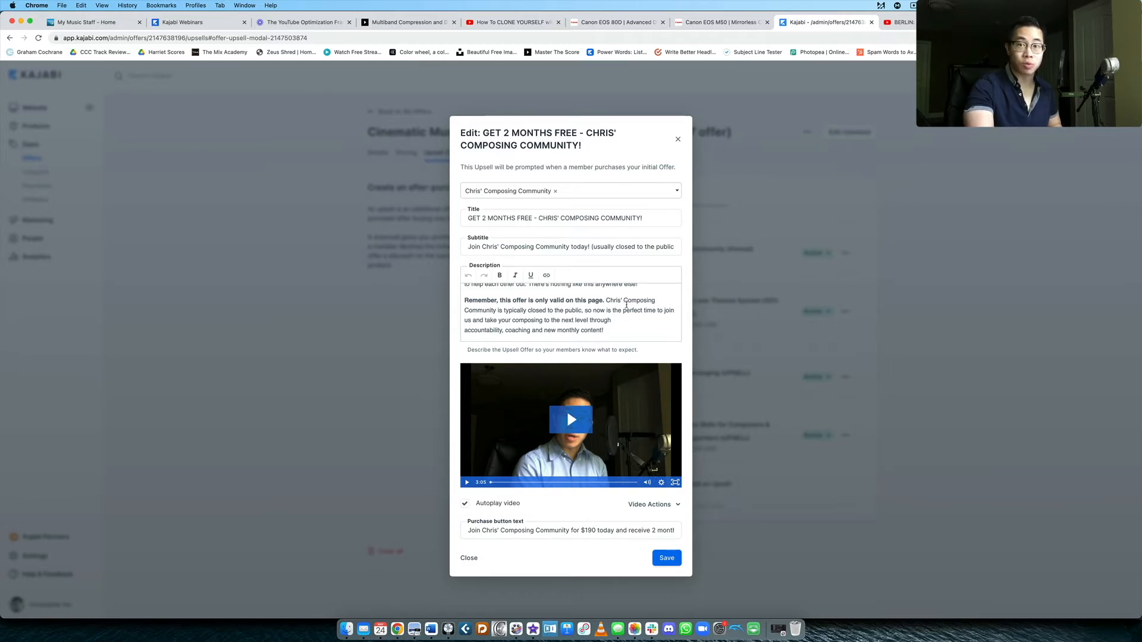
click(570, 531)
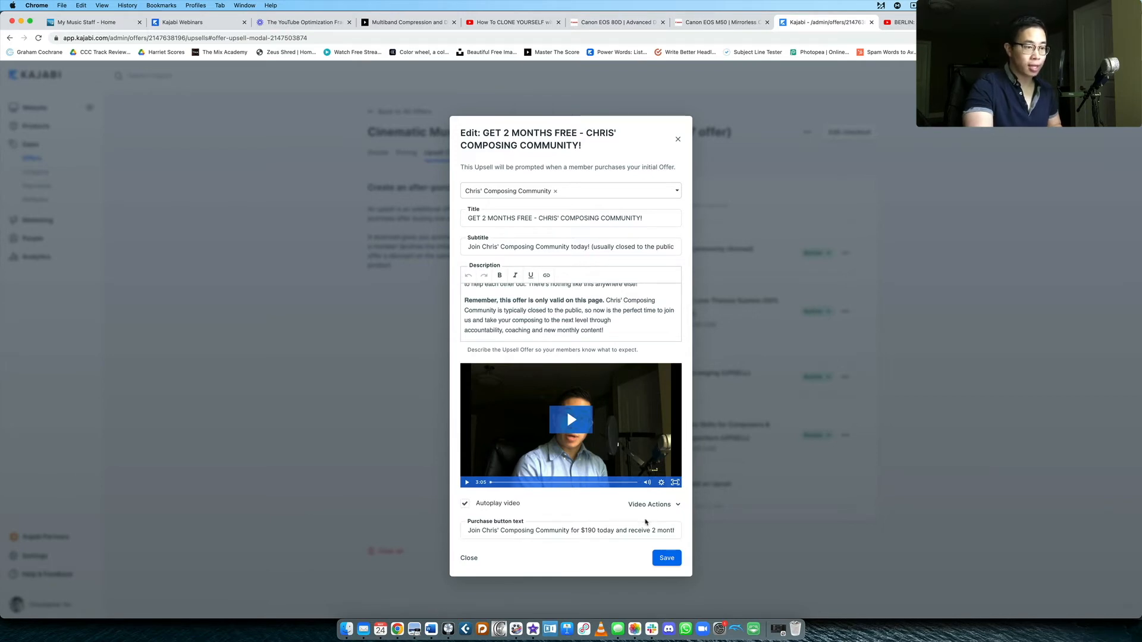
click(570, 530)
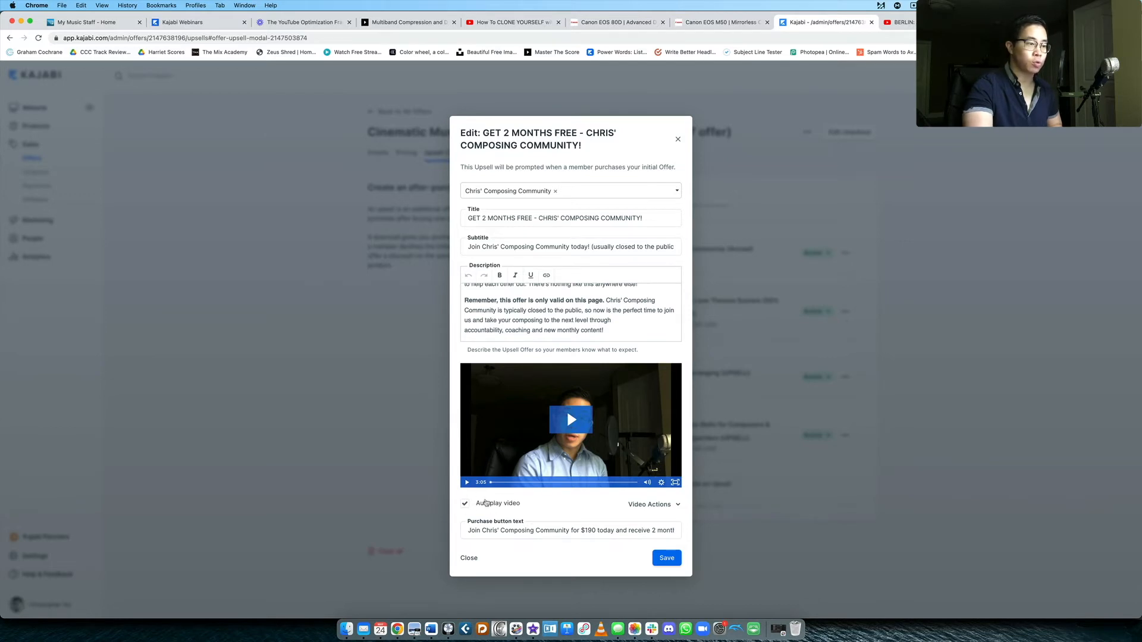
click(653, 504)
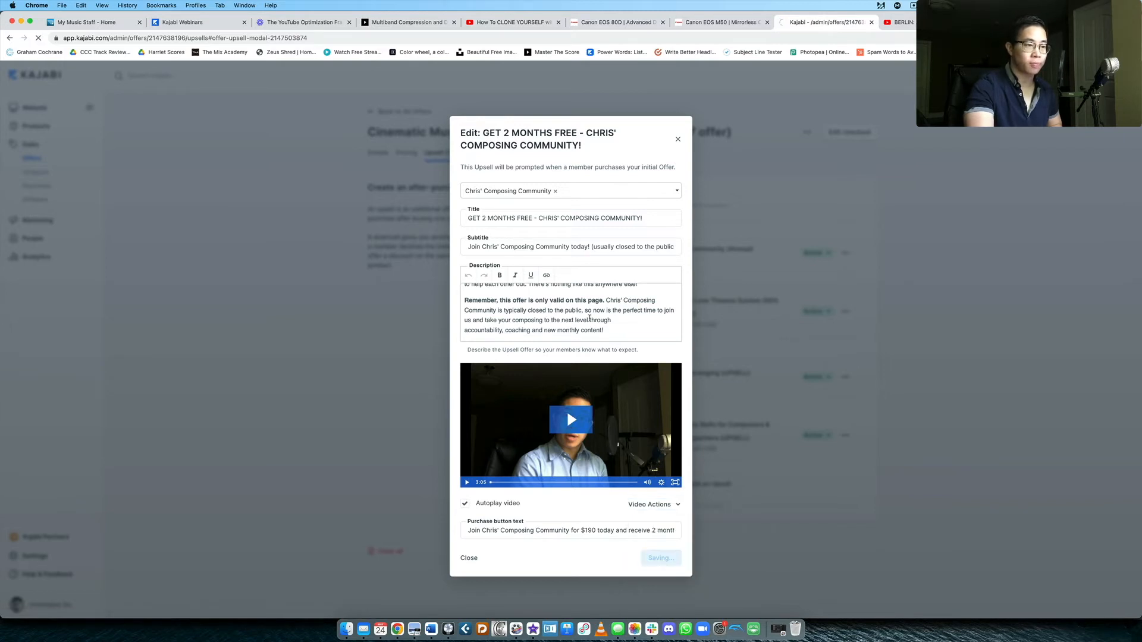
Save the Composing Community upsell and return to the flow with both upsell-downsell pairs active.
click(659, 558)
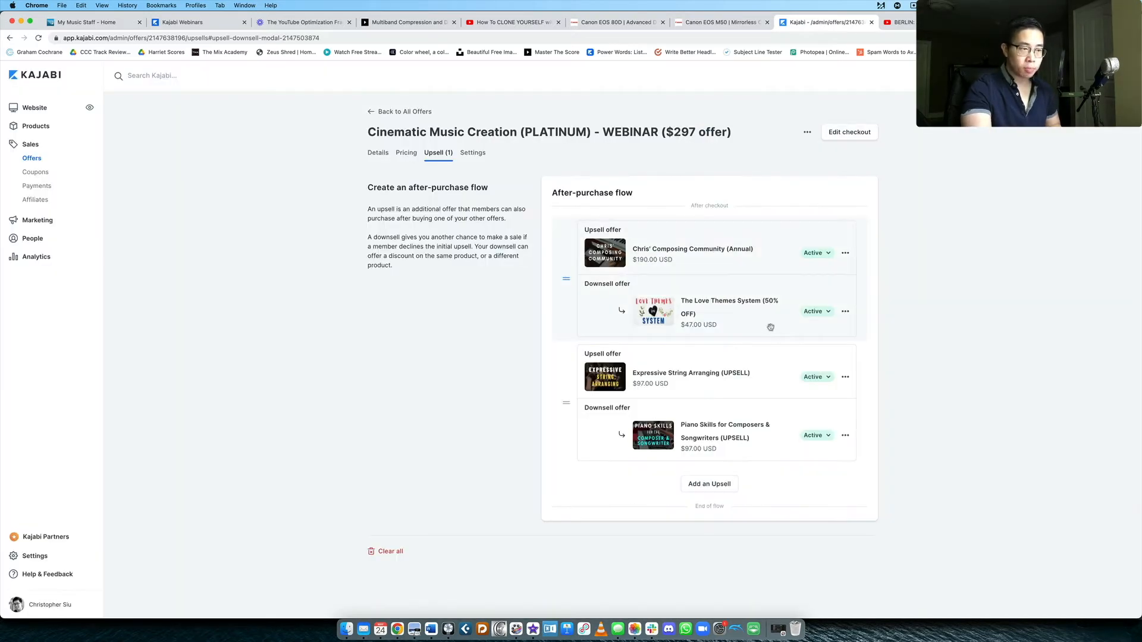
mouse_move(738, 313)
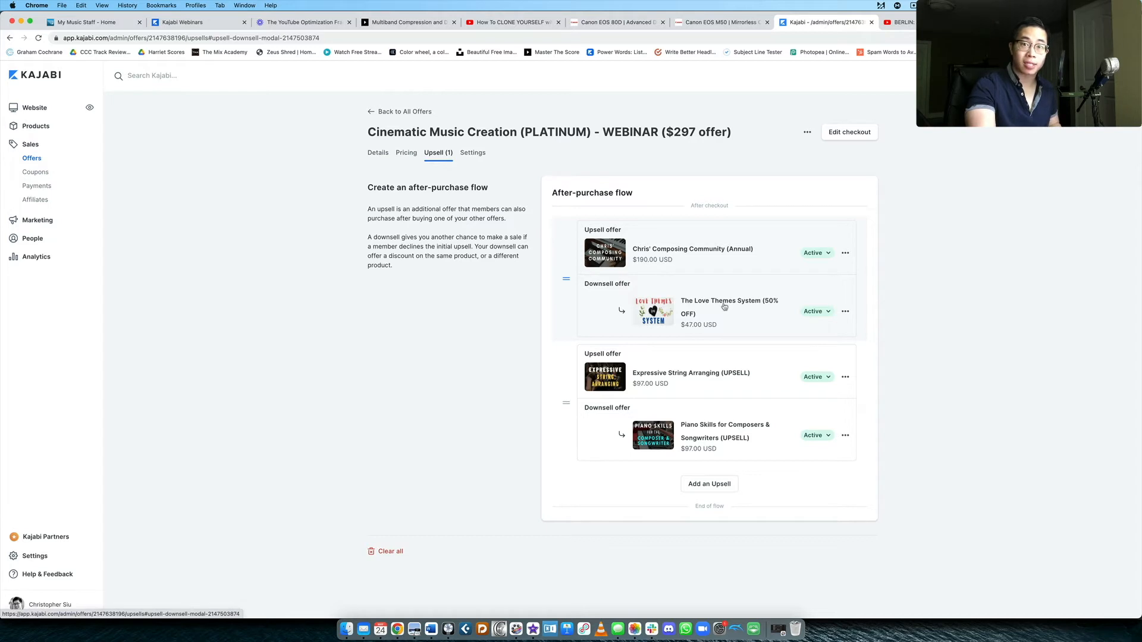
mouse_move(654, 252)
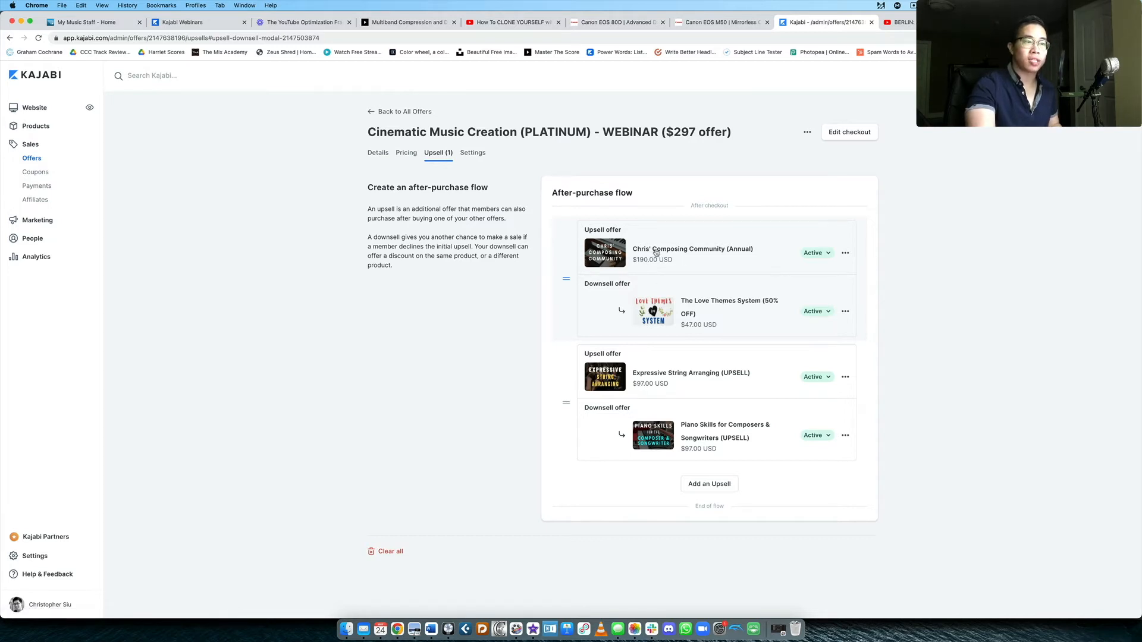
mouse_move(656, 283)
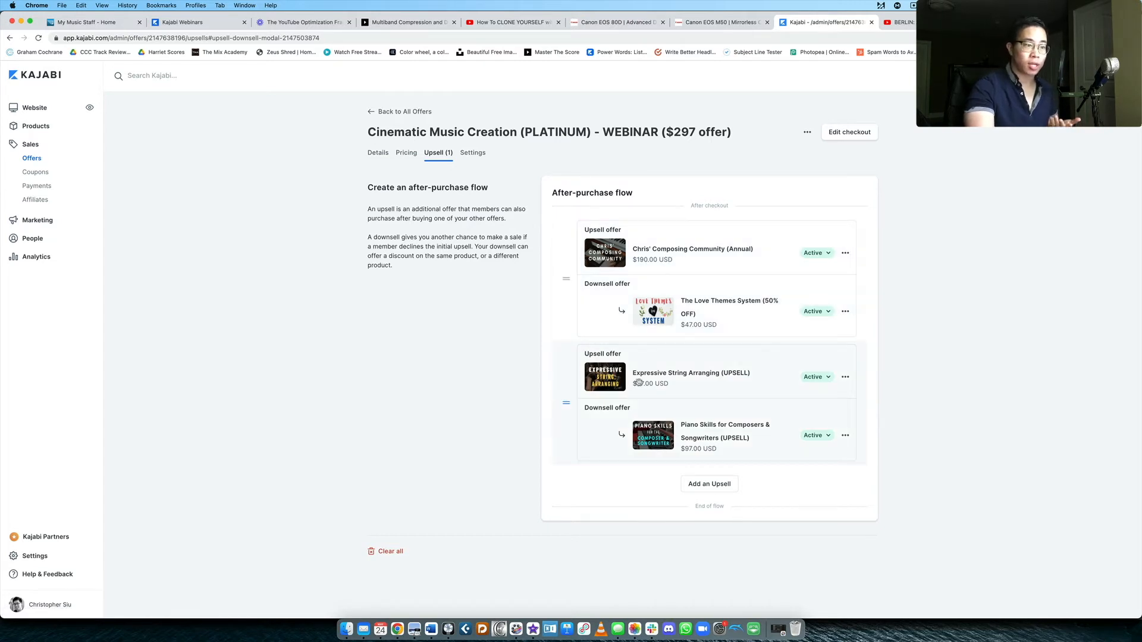
mouse_move(648, 373)
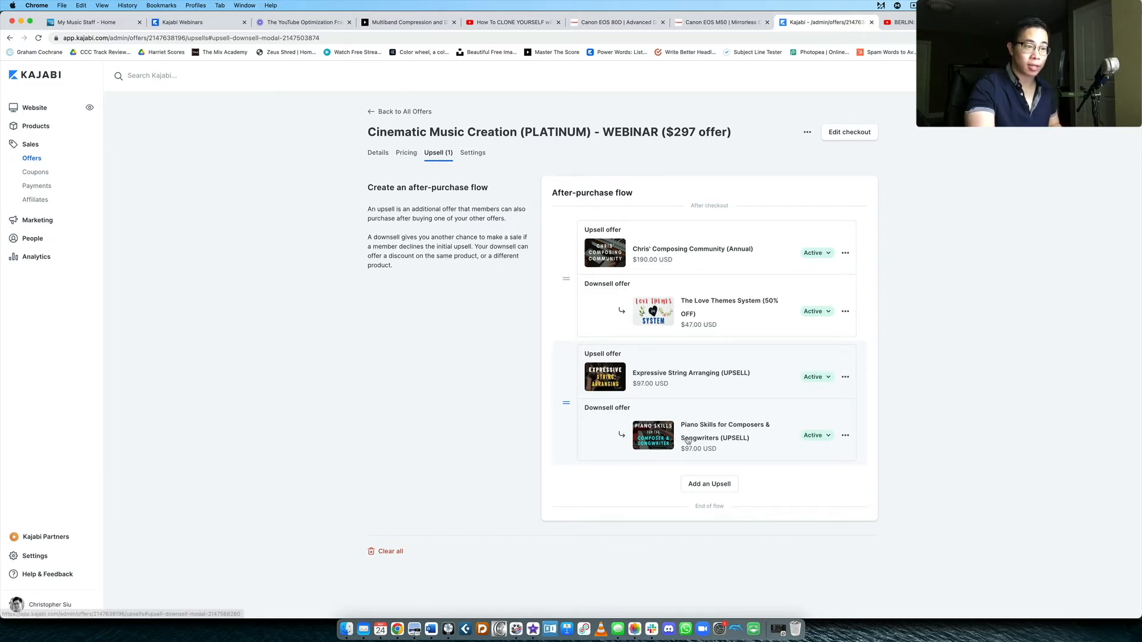
mouse_move(728, 422)
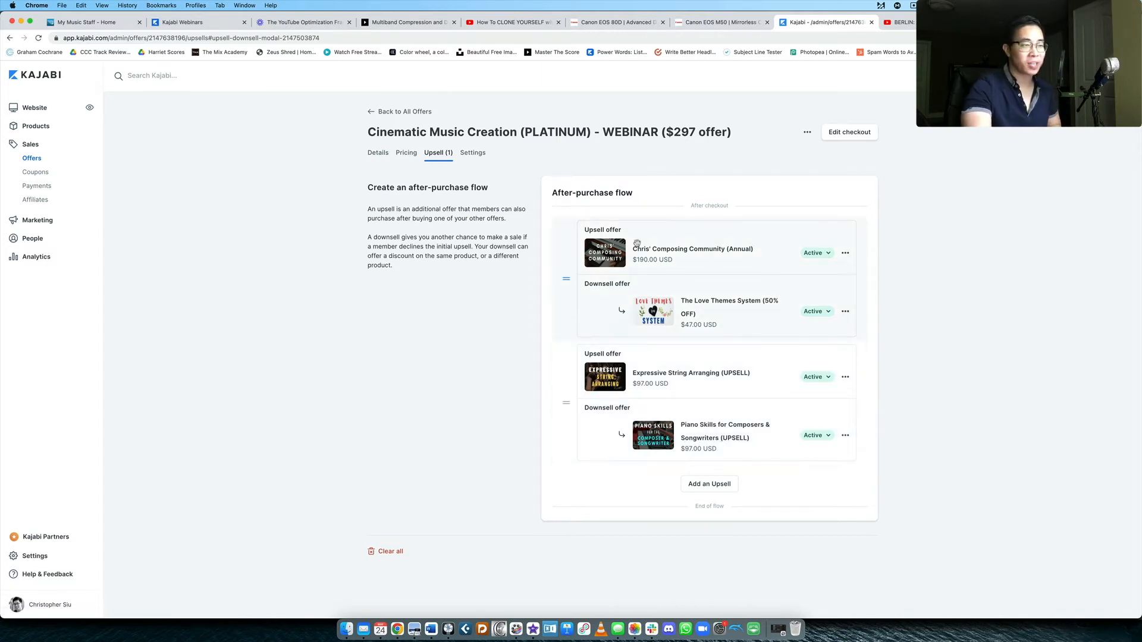
mouse_move(890, 241)
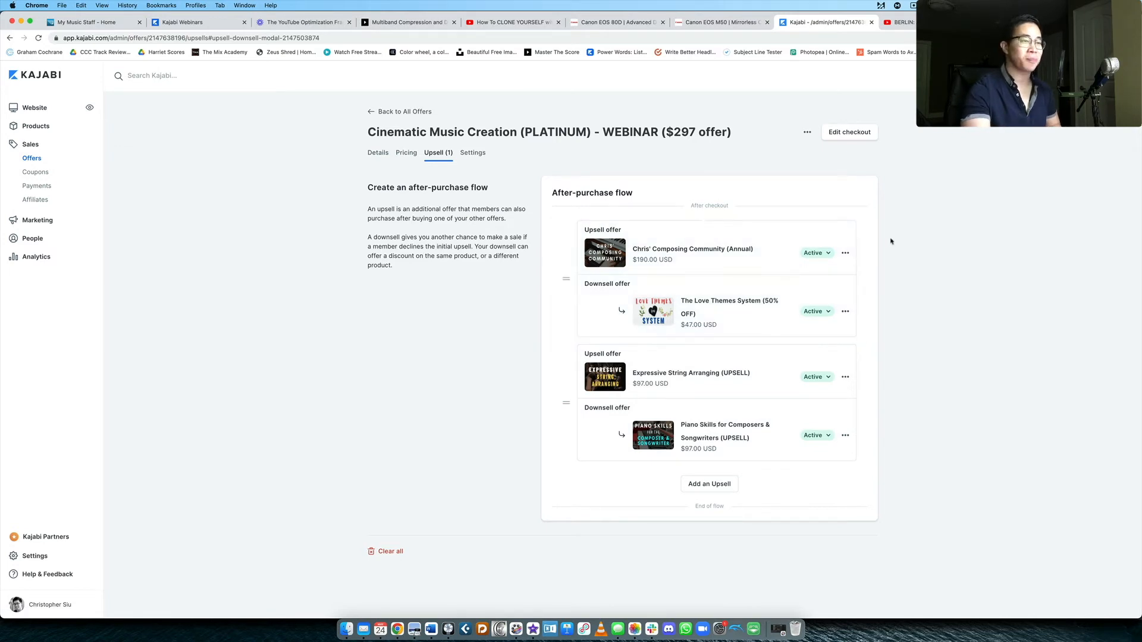
mouse_move(922, 265)
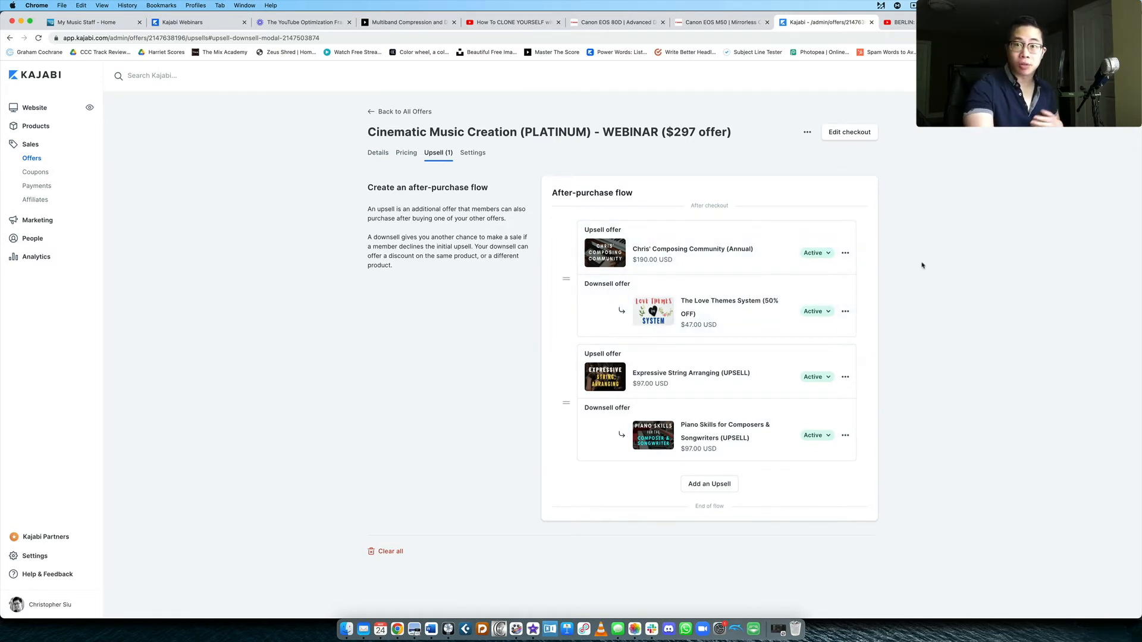
mouse_move(903, 257)
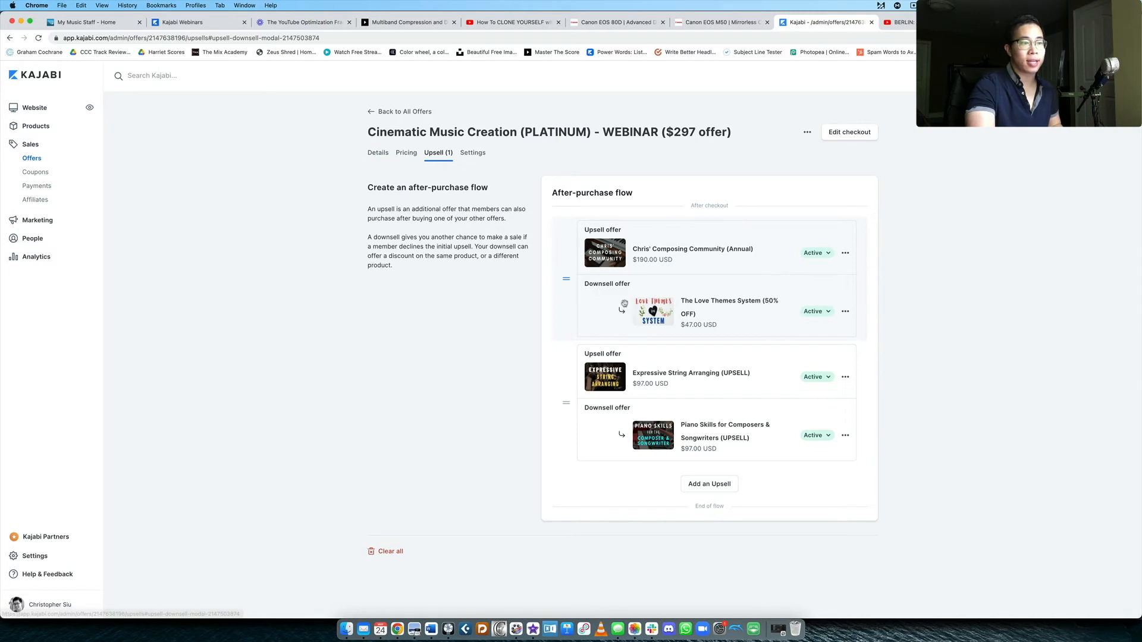
mouse_move(711, 304)
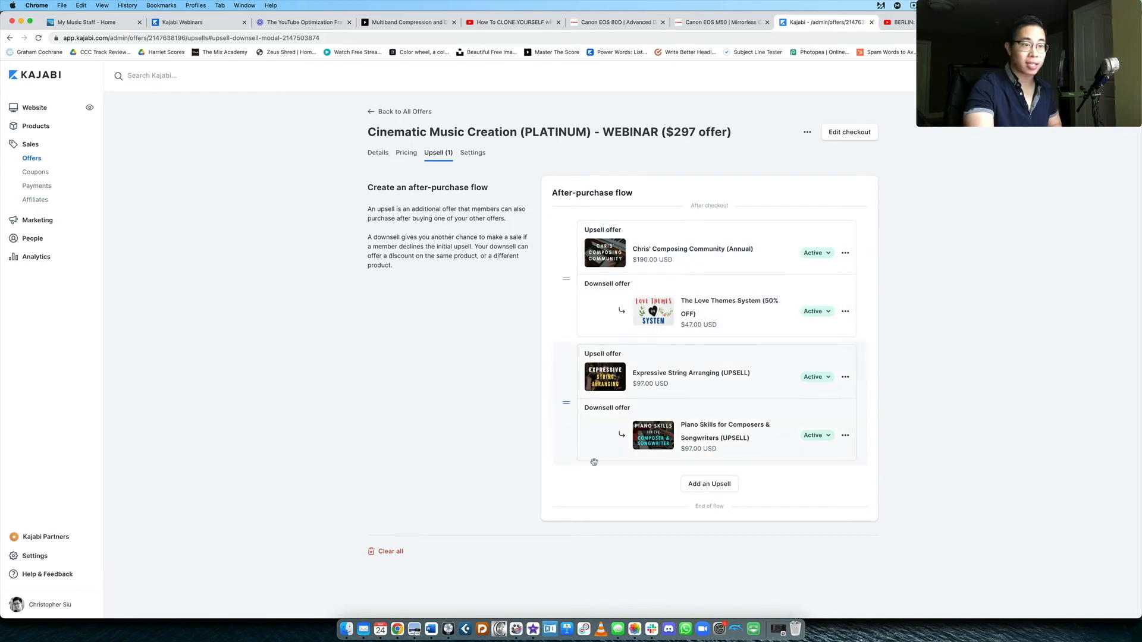
mouse_move(923, 339)
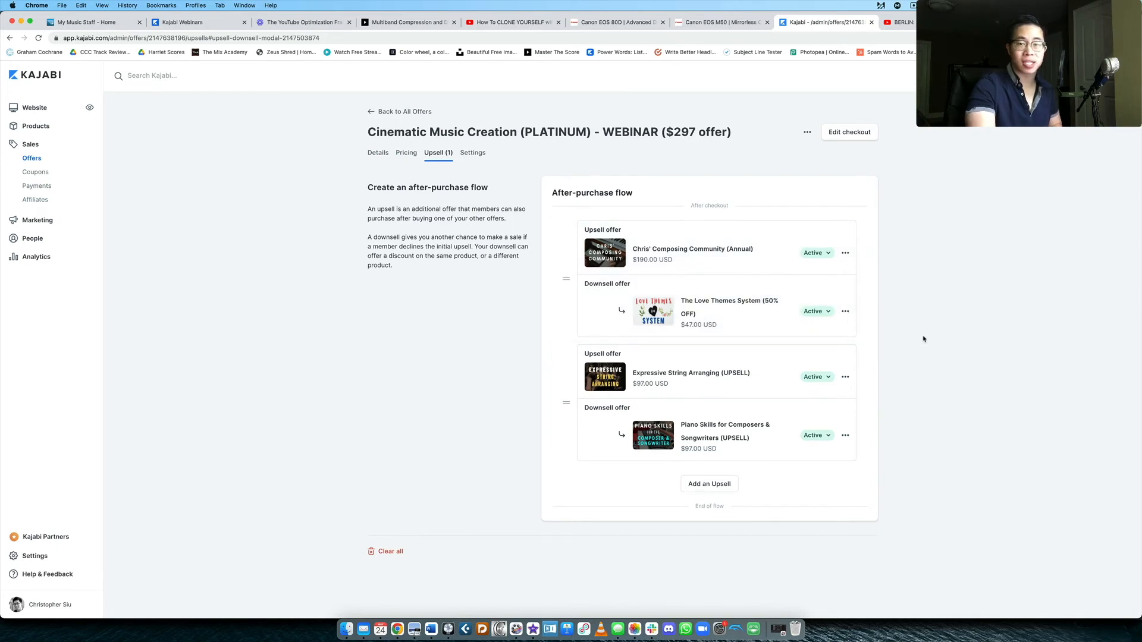